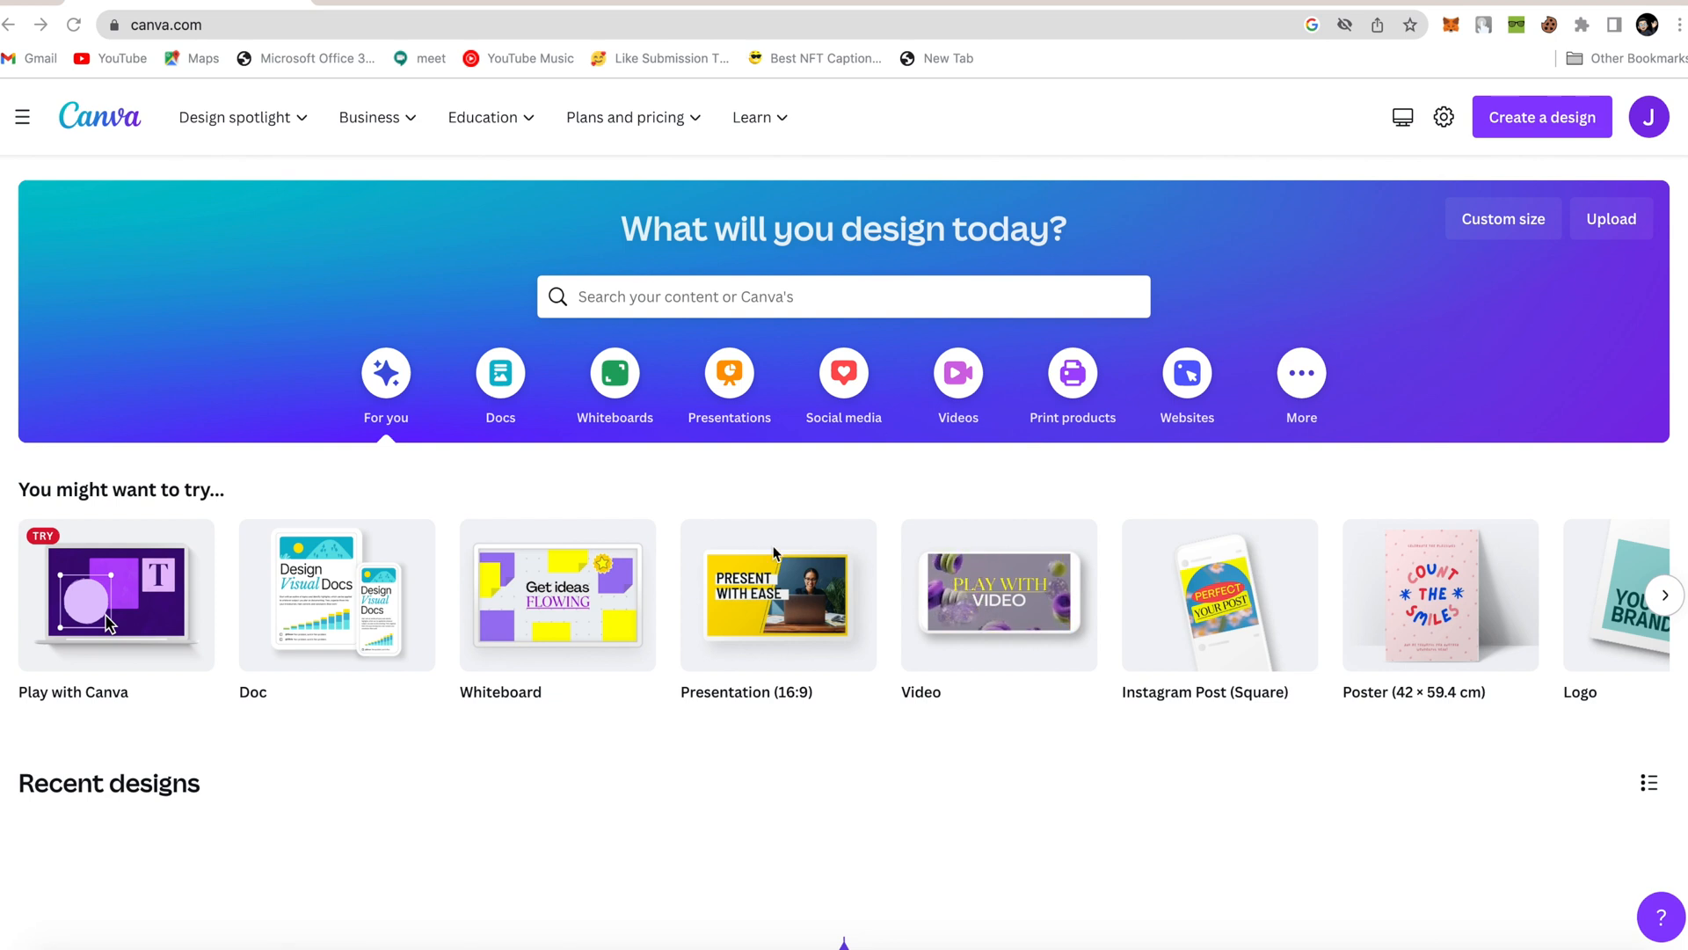
pyautogui.moveTo(835, 314)
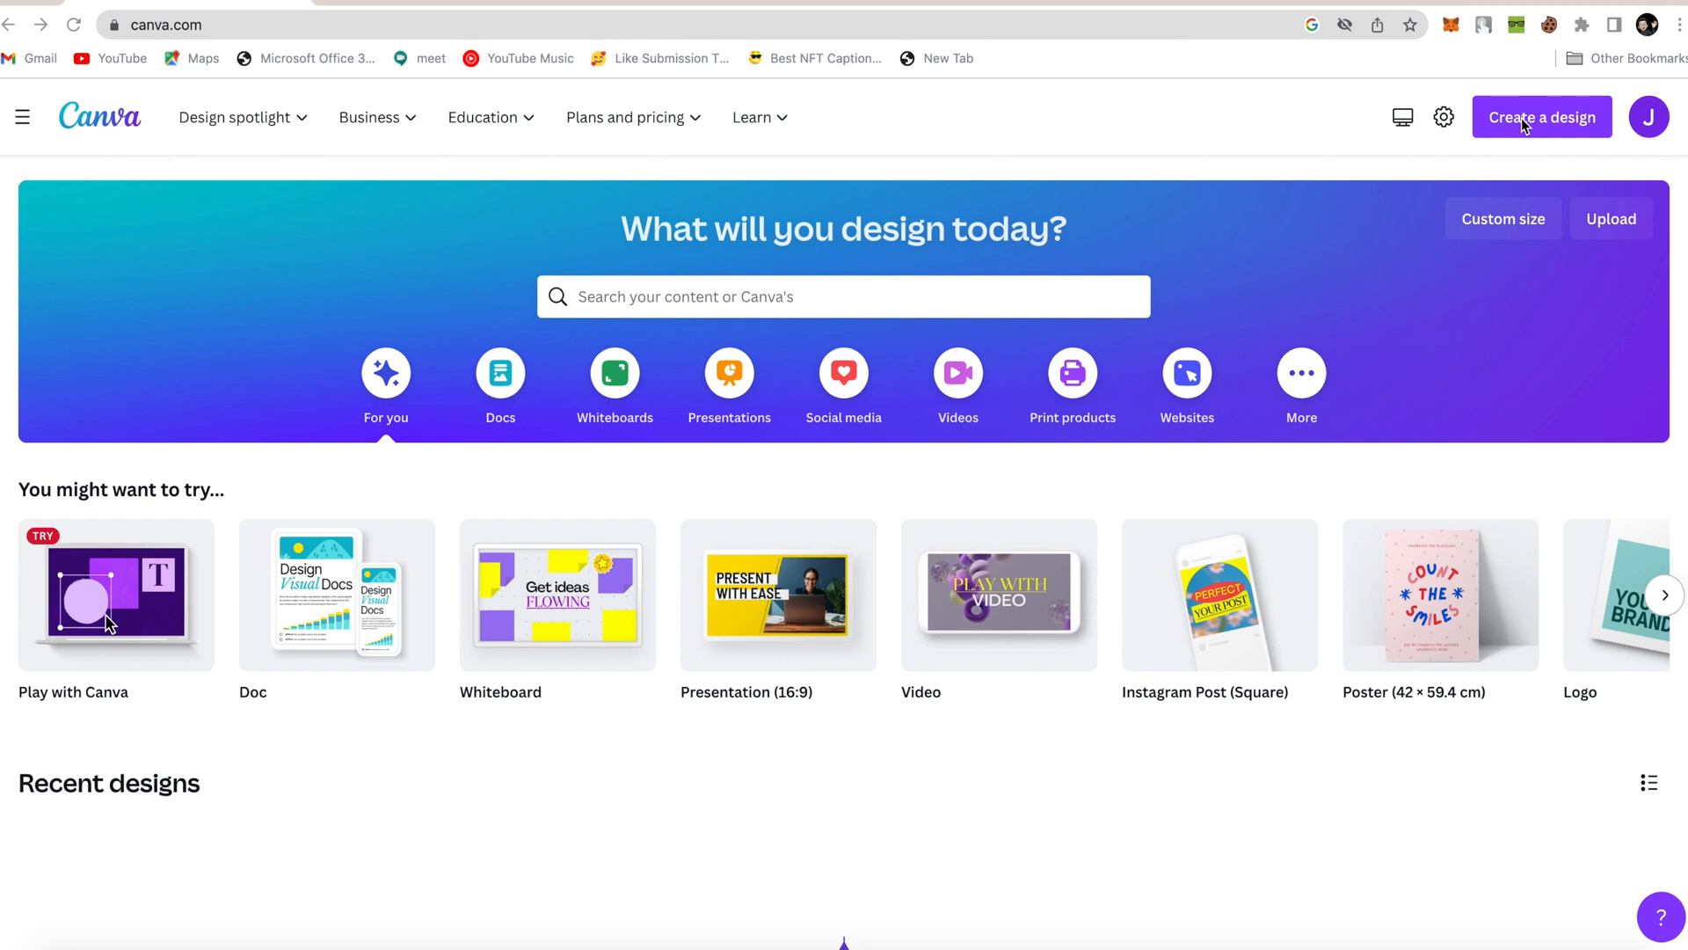
# Create a new blank square Instagram Post design
pyautogui.click(1541, 116)
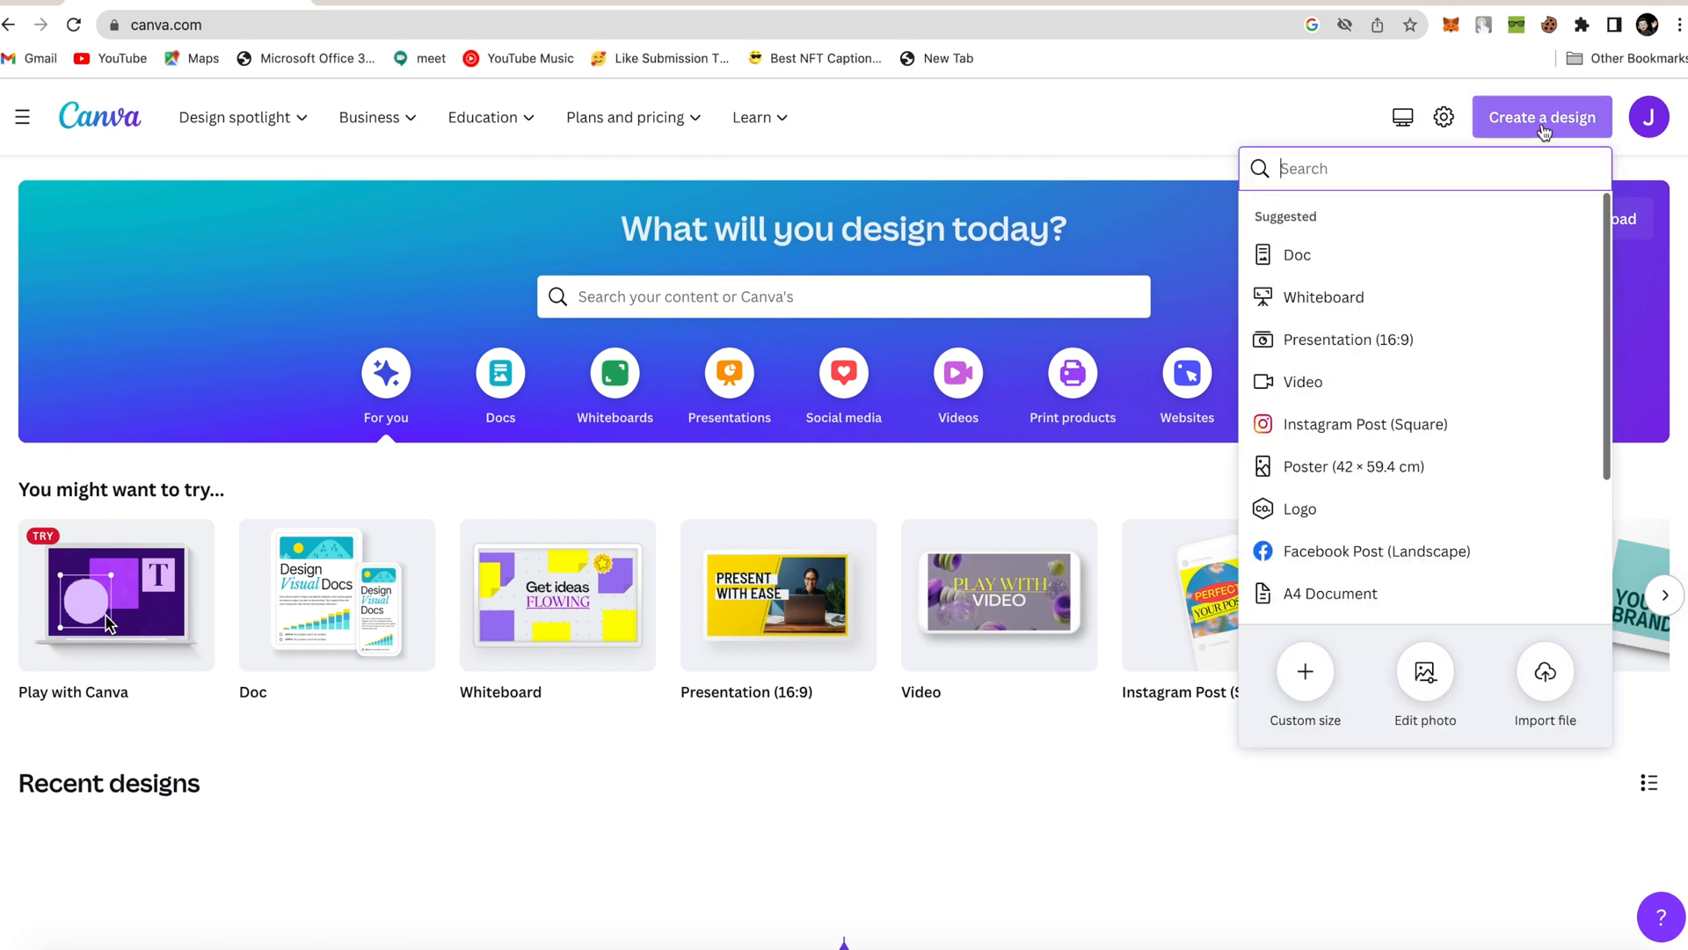
pyautogui.moveTo(1364, 423)
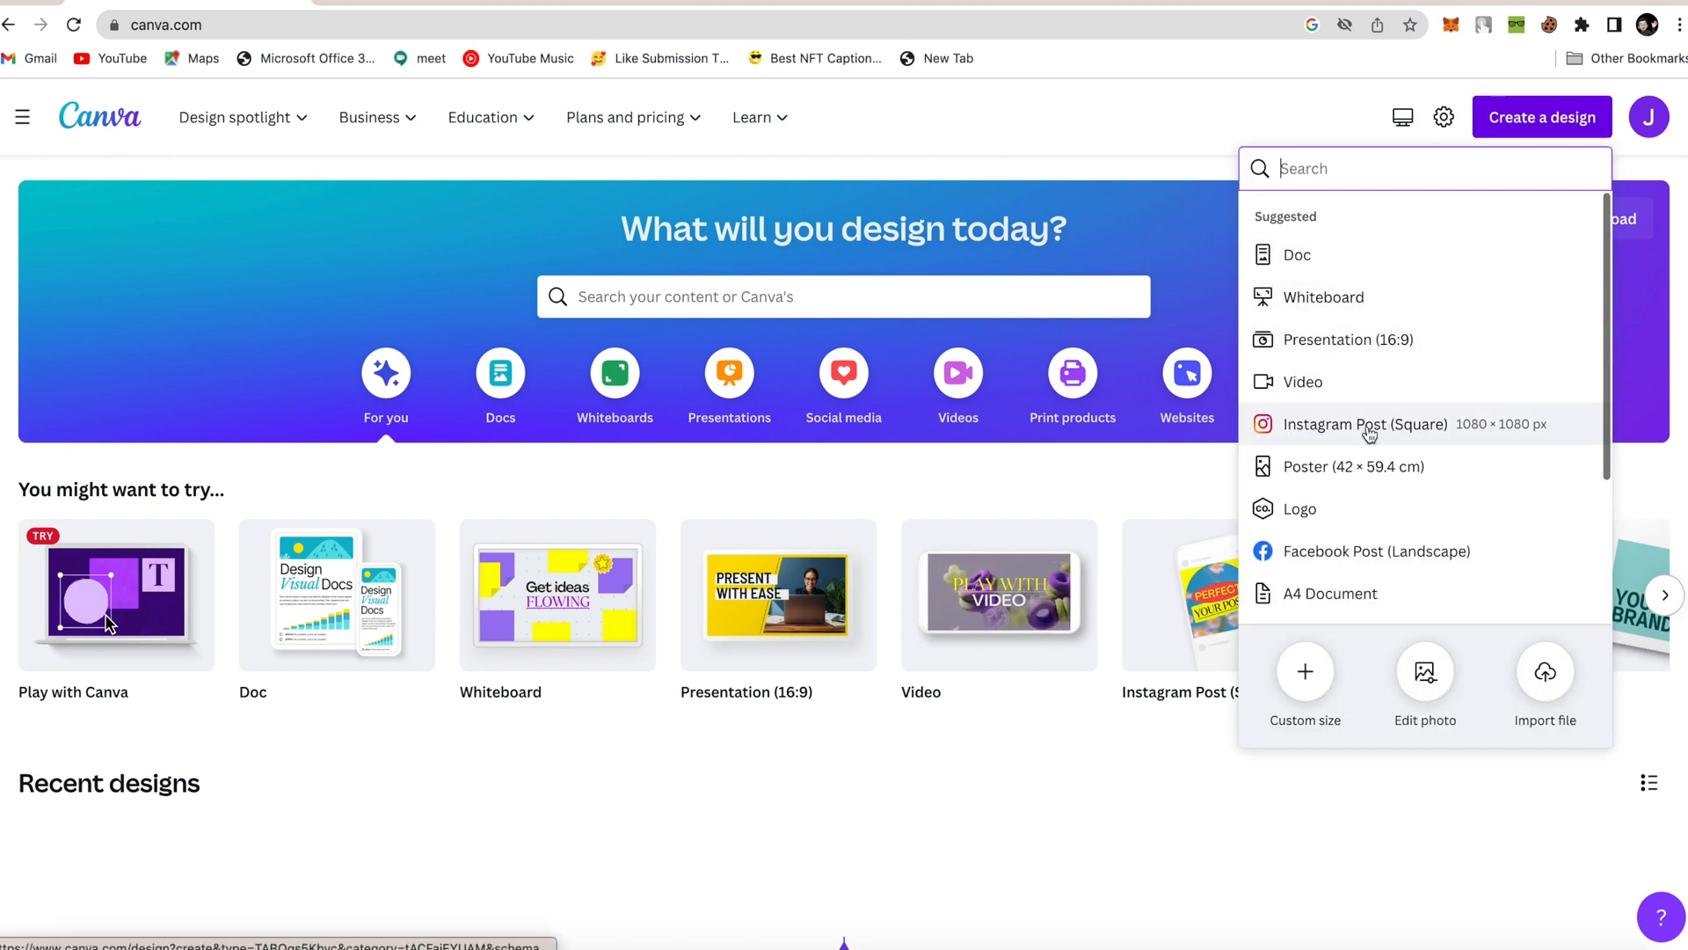
pyautogui.click(1364, 423)
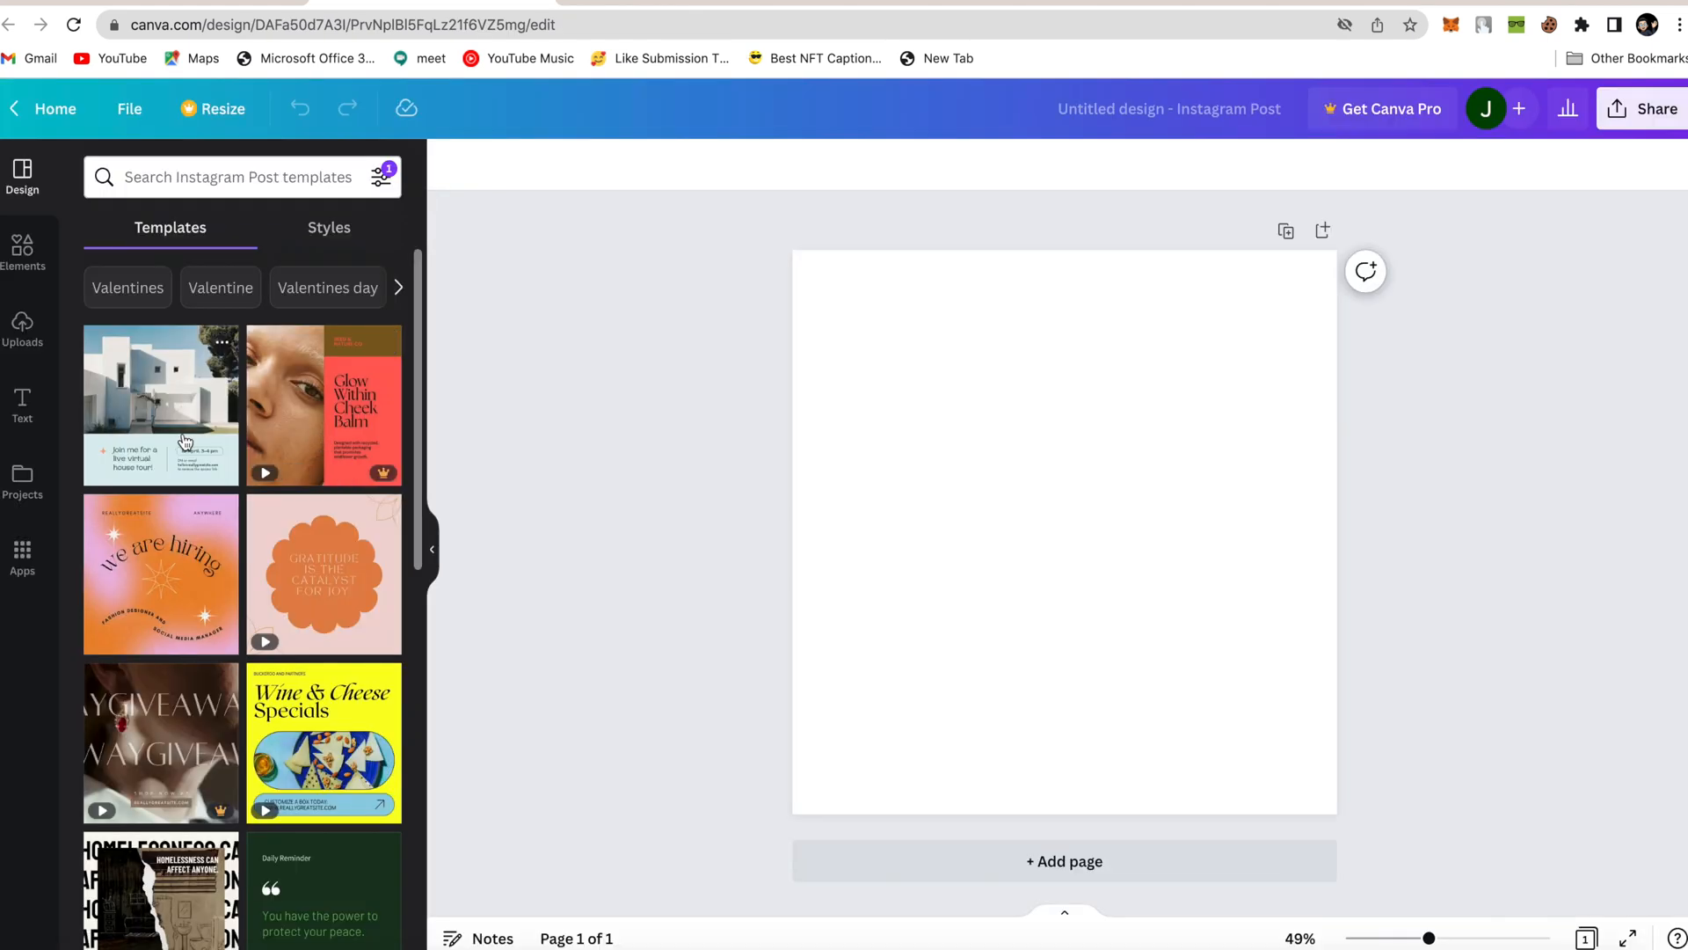
# Apply the orange and pink 'we are hiring' template and select its background image
pyautogui.click(159, 571)
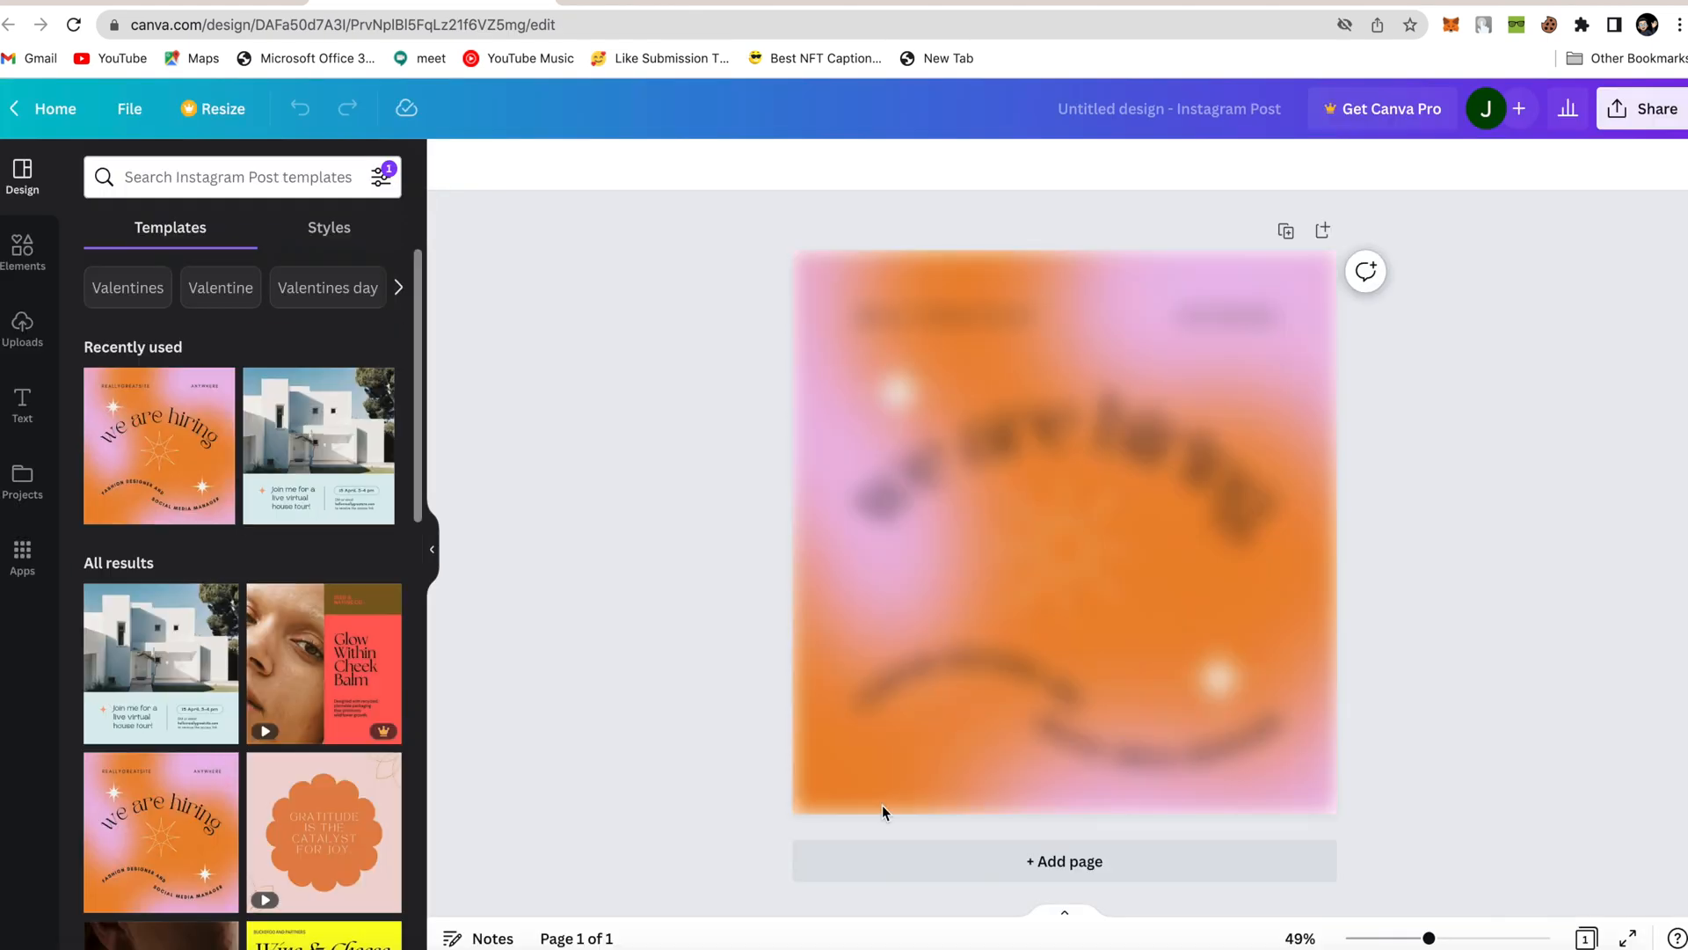
pyautogui.click(1064, 533)
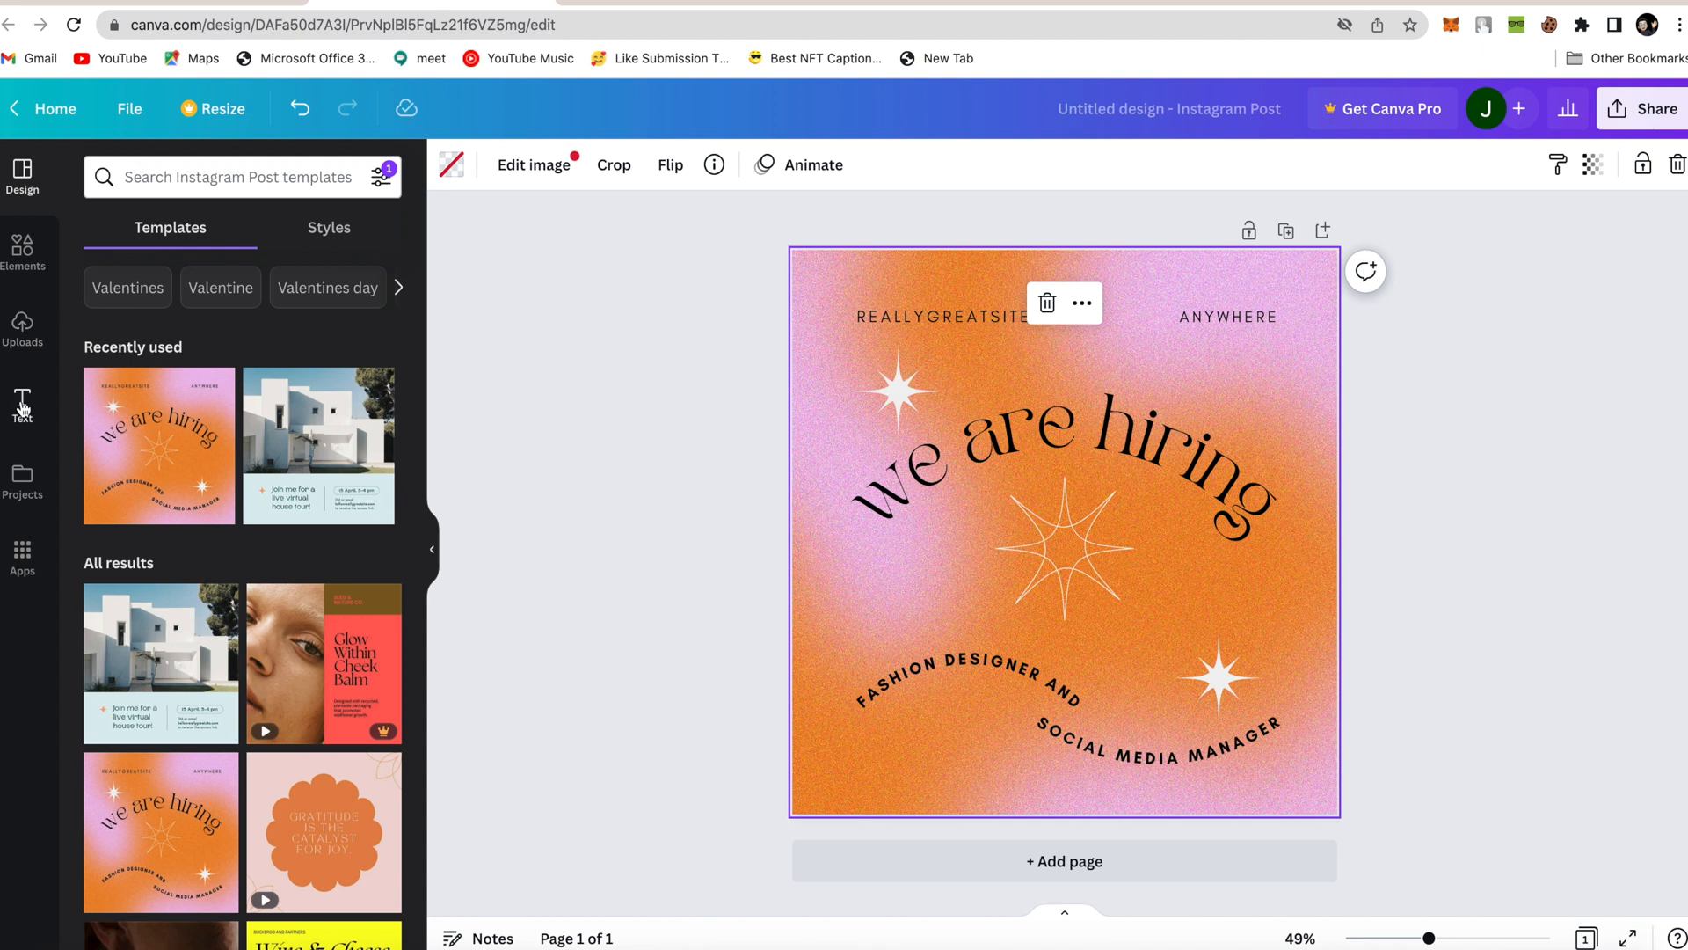
# Add the glowing yellow Sparkle text combination as the 'Subscribe' headline
pyautogui.click(21, 404)
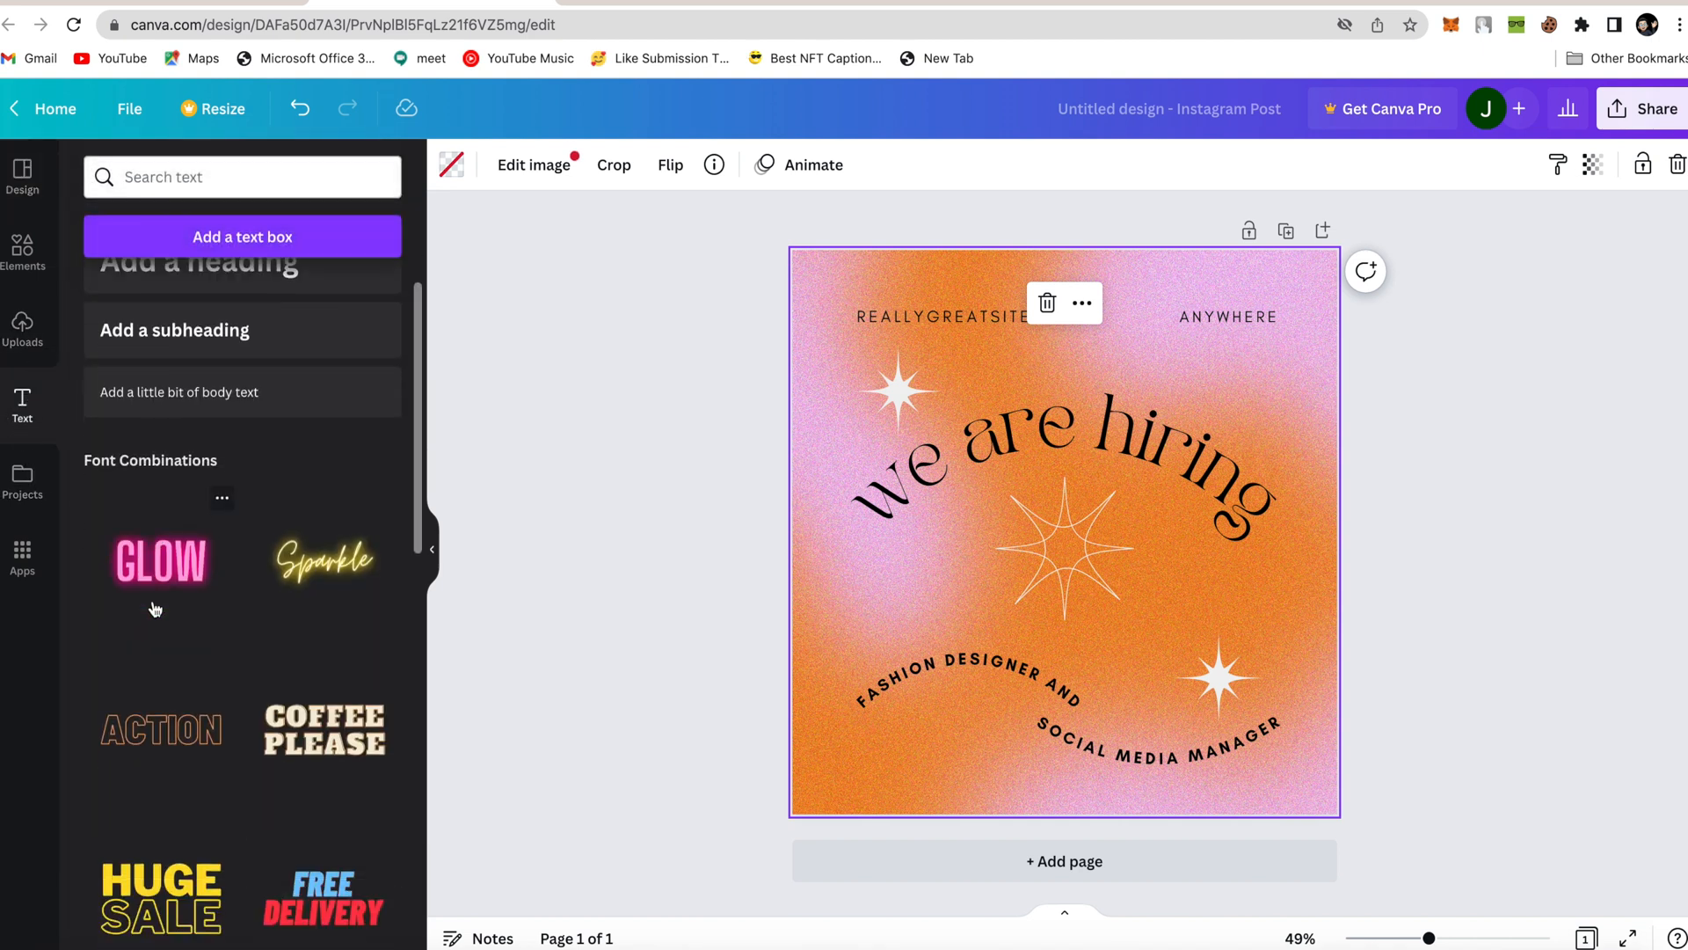
pyautogui.click(322, 560)
pyautogui.write('Subscribe')
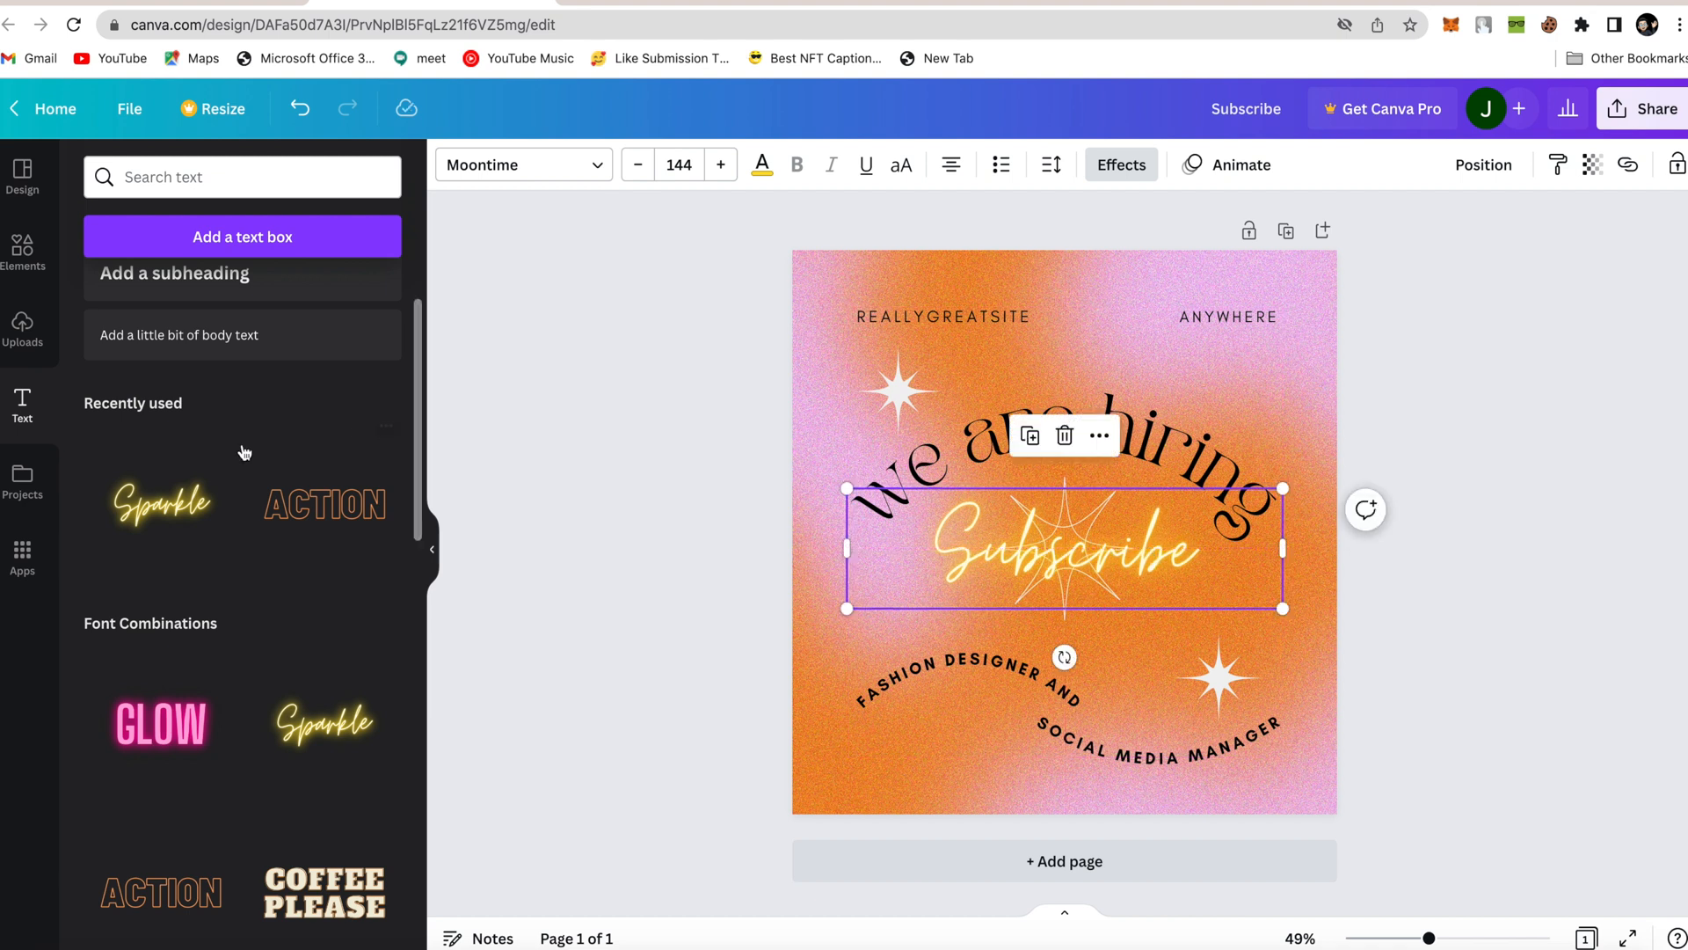
pyautogui.moveTo(1107, 433)
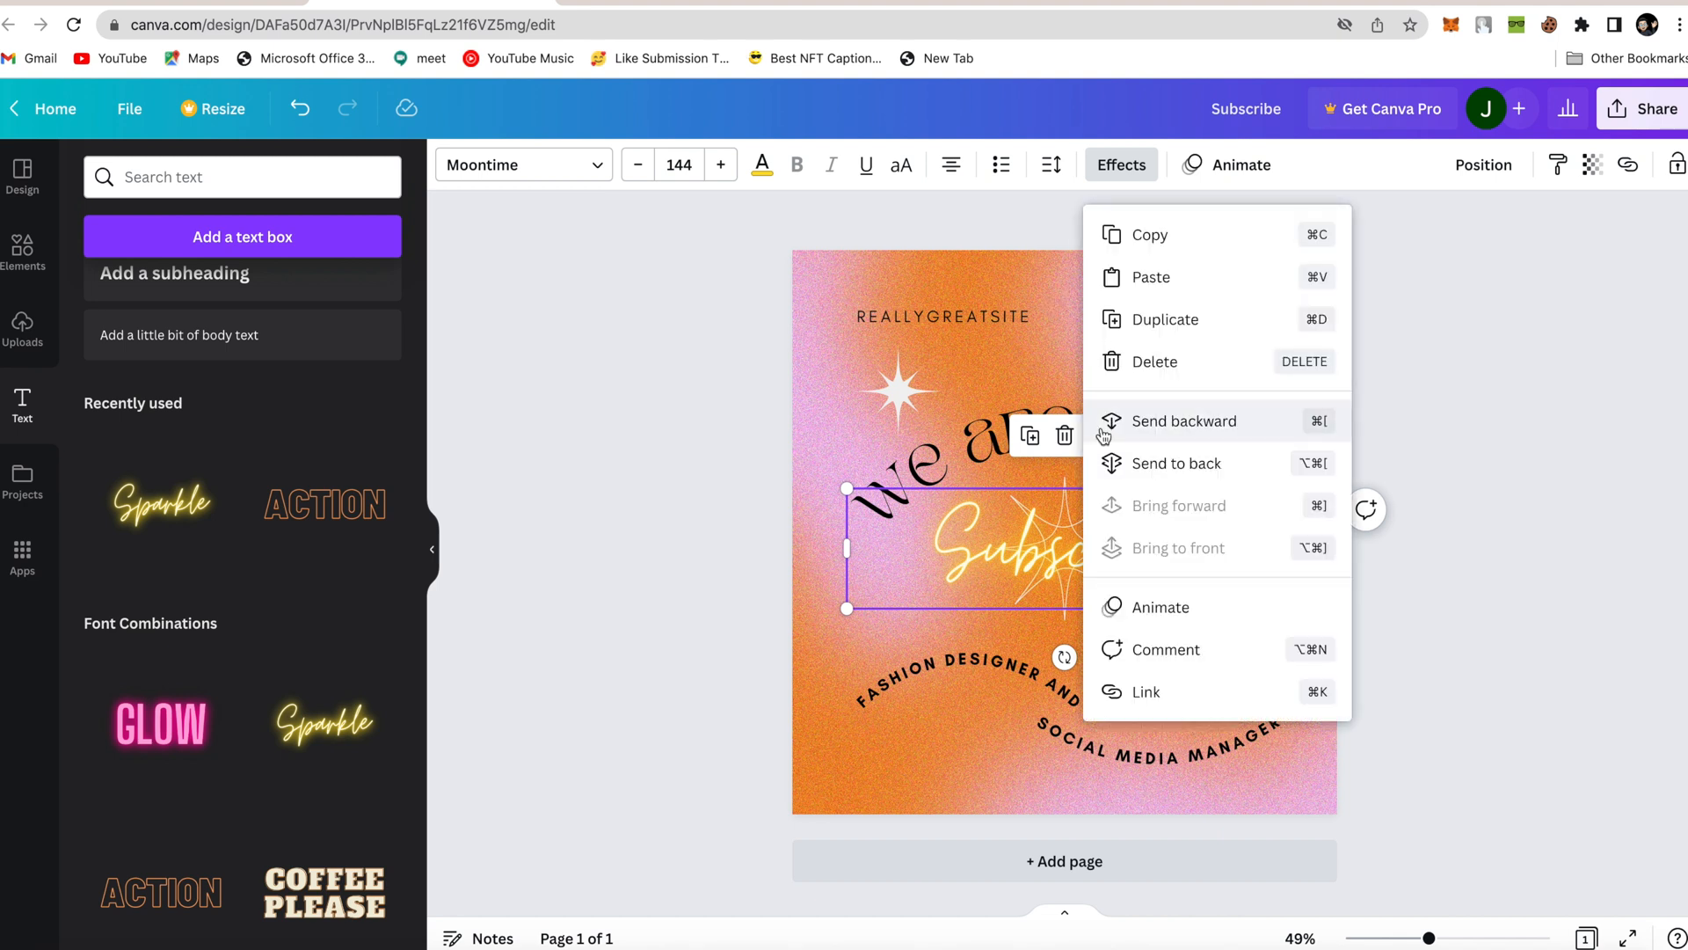
pyautogui.moveTo(1146, 692)
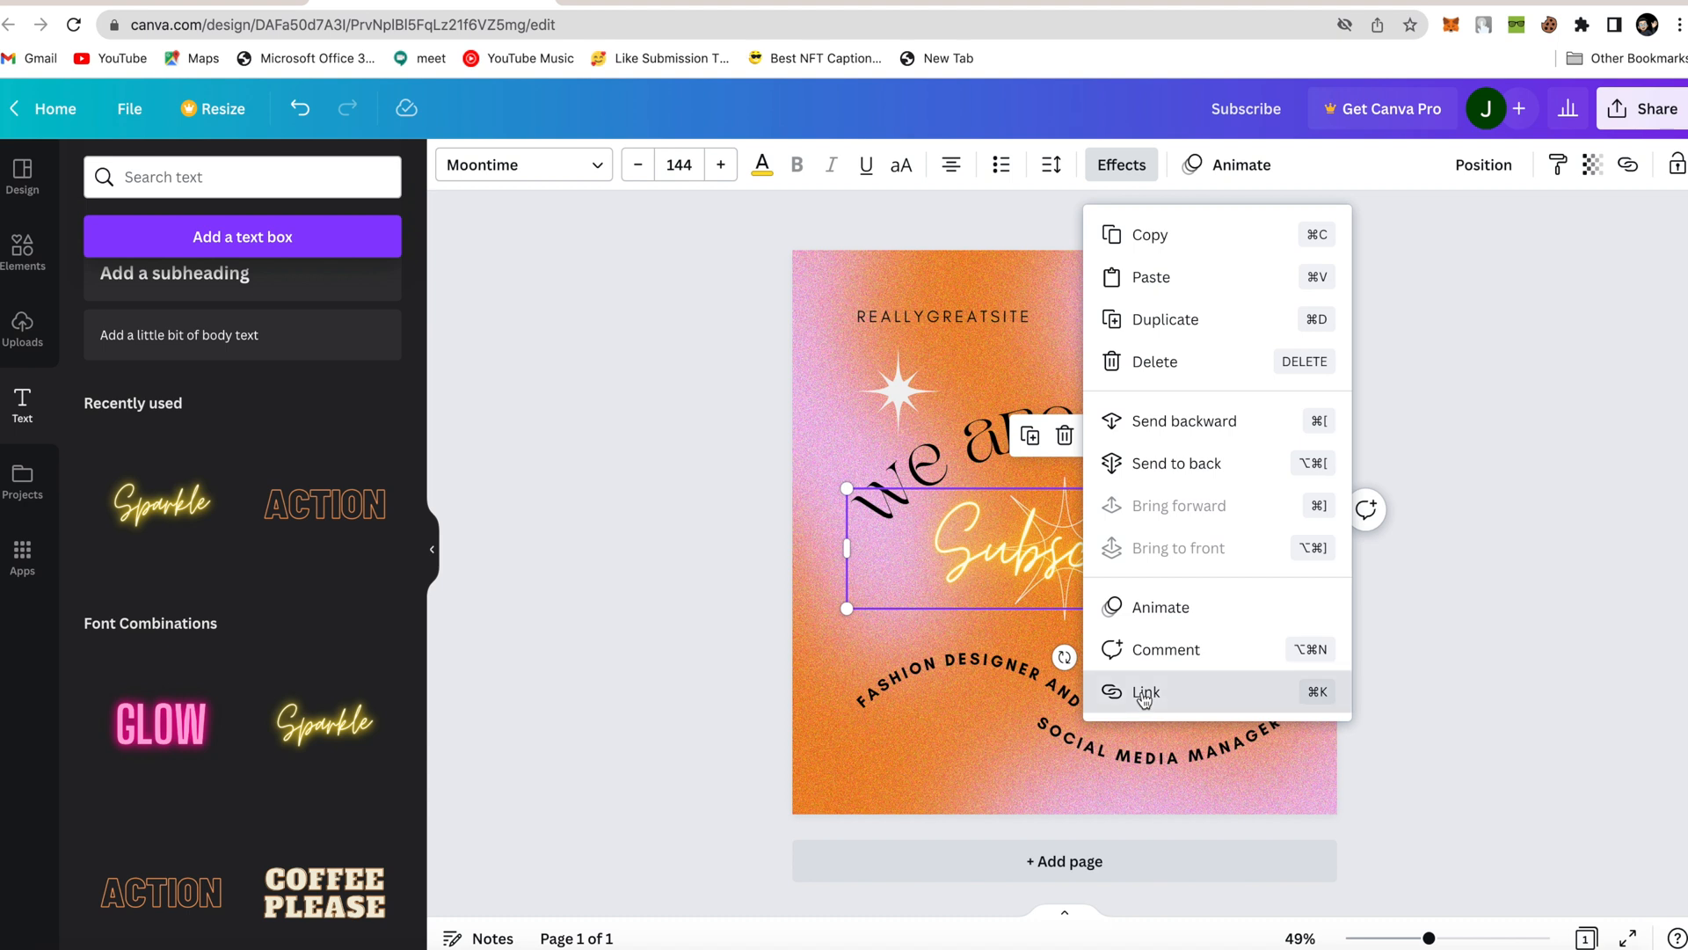
# Link the Subscribe text to youtube.com
pyautogui.click(1146, 691)
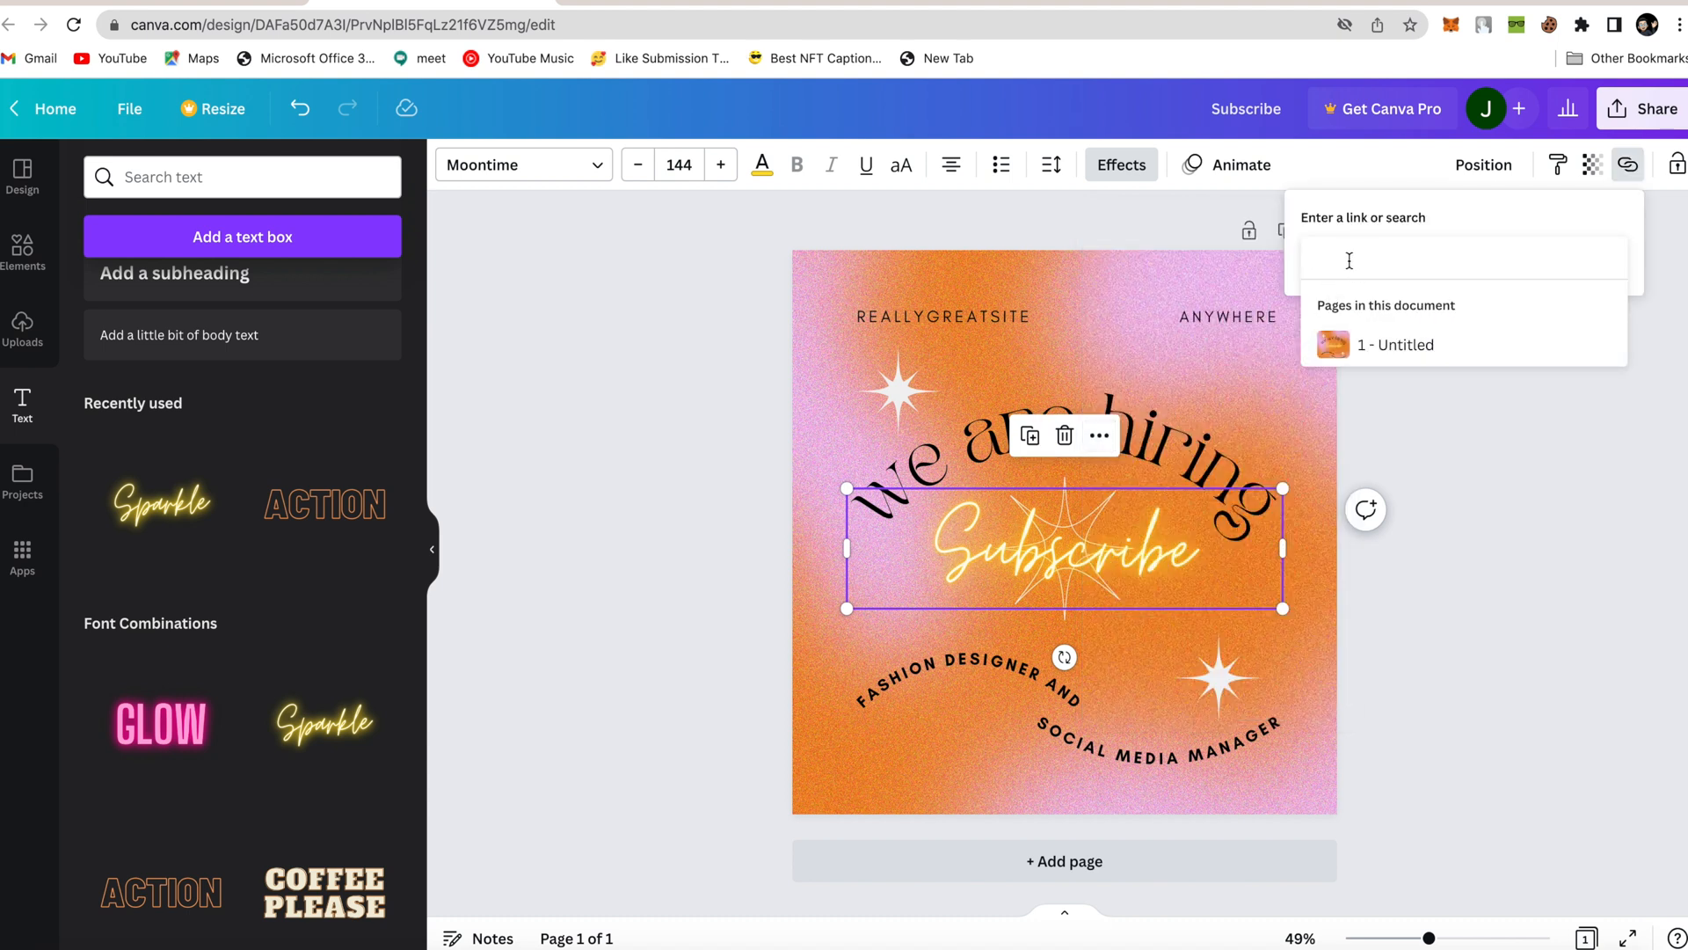
pyautogui.write('youtube.com')
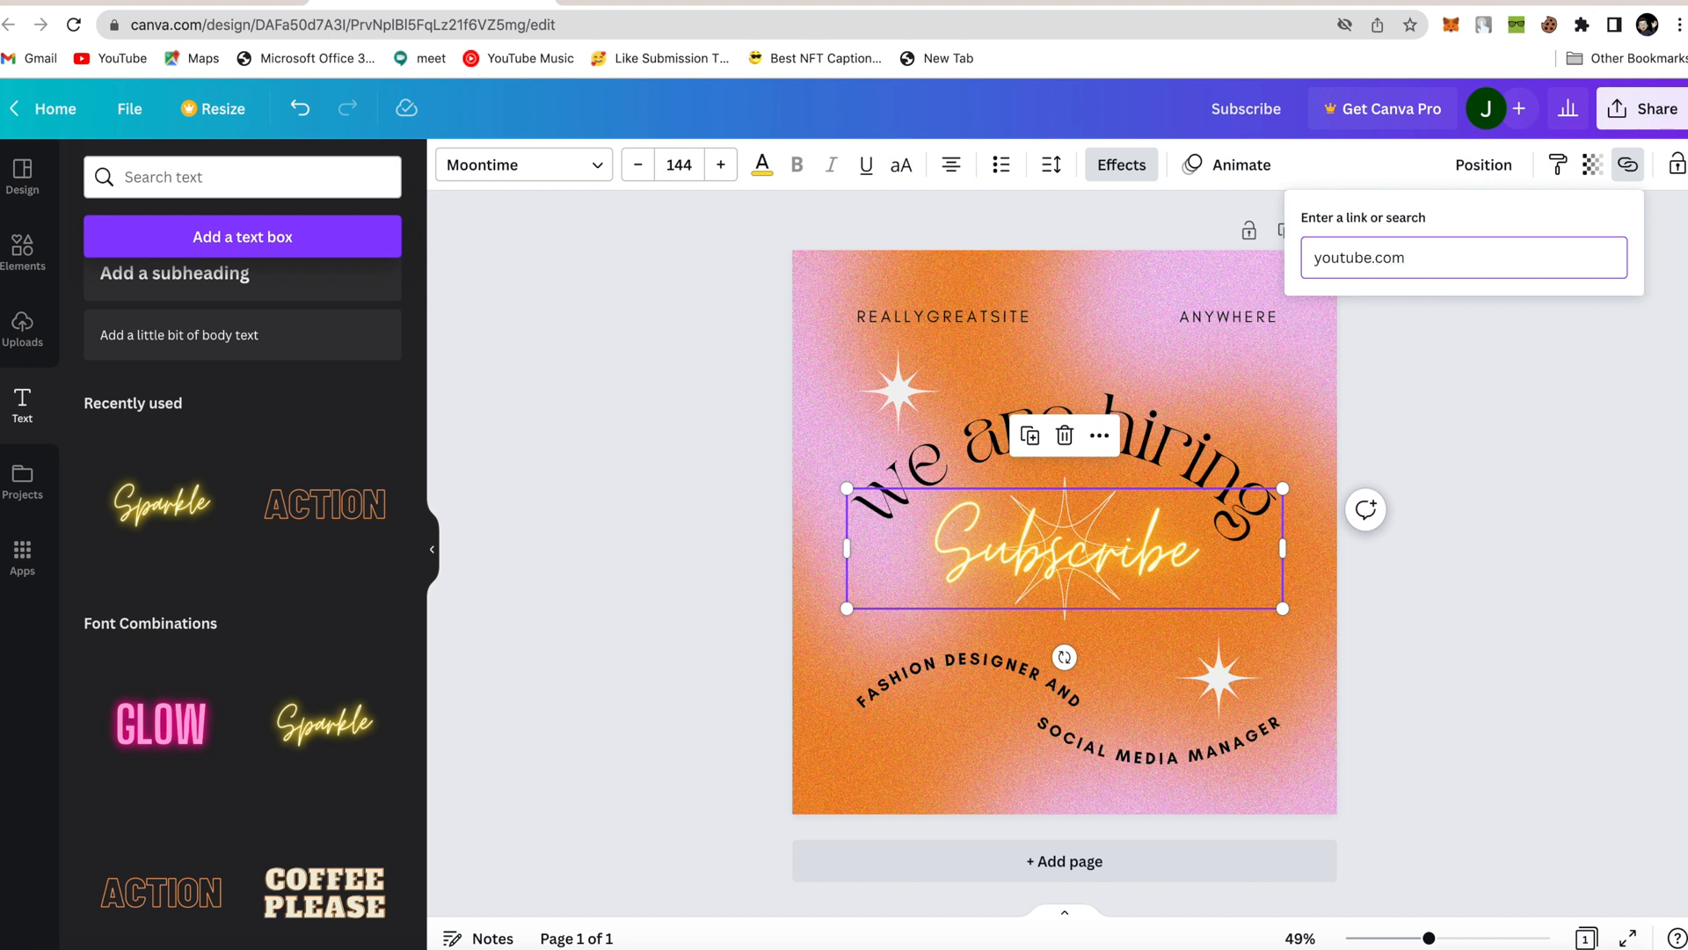
pyautogui.press('Return')
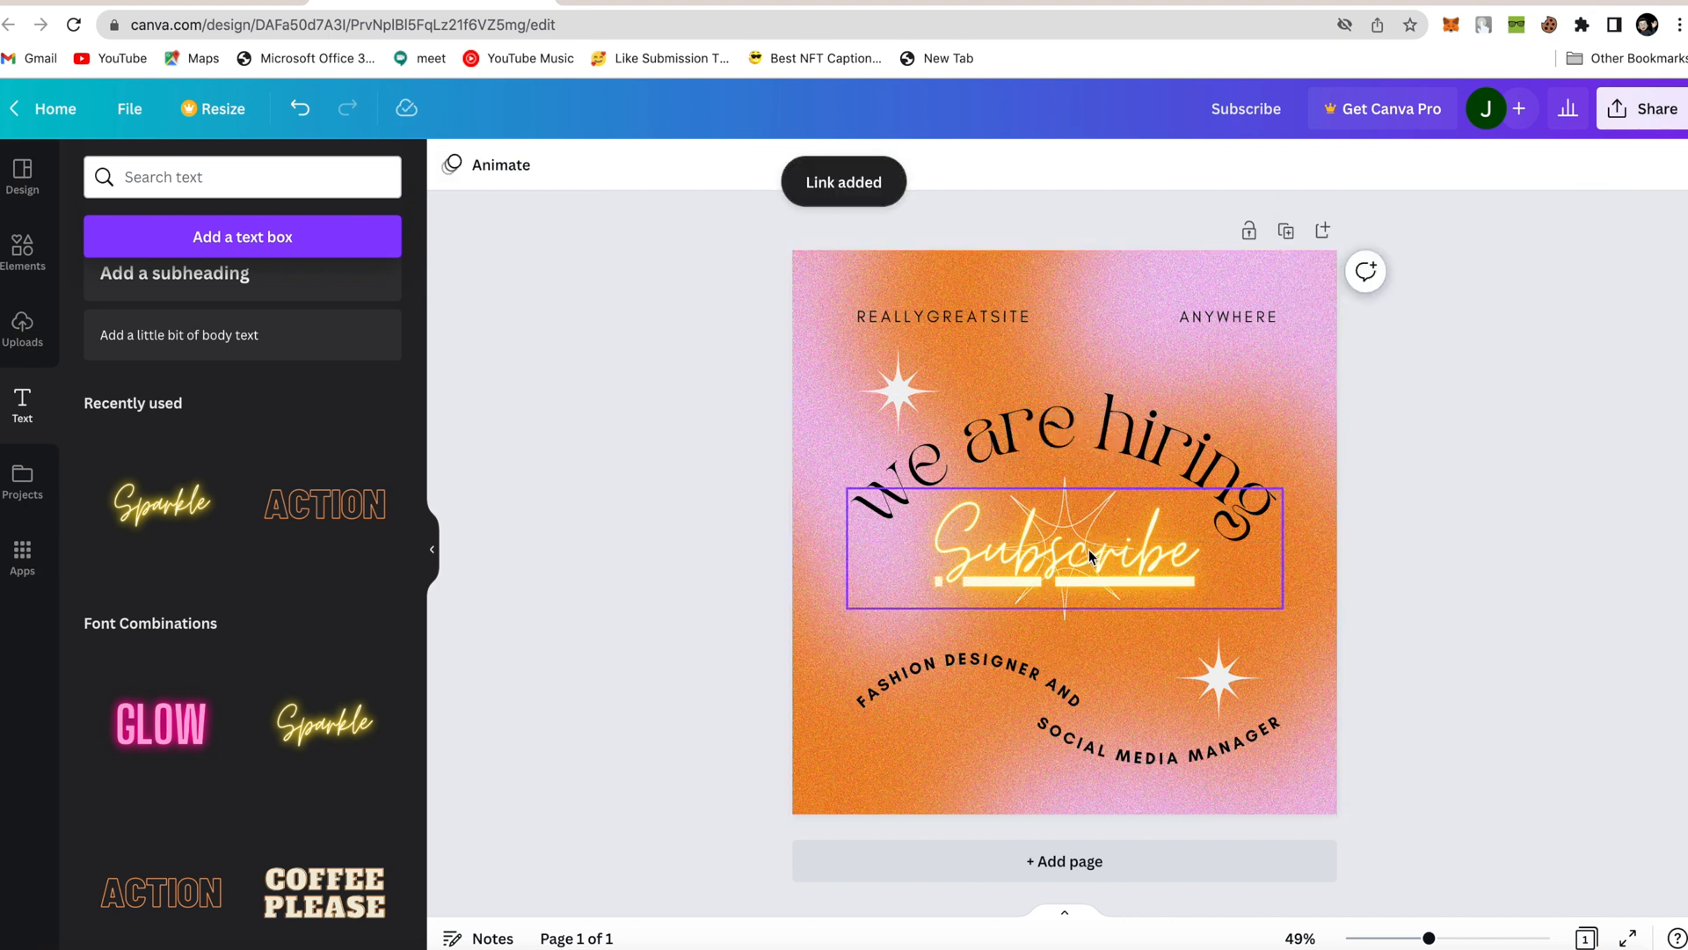
pyautogui.click(1064, 548)
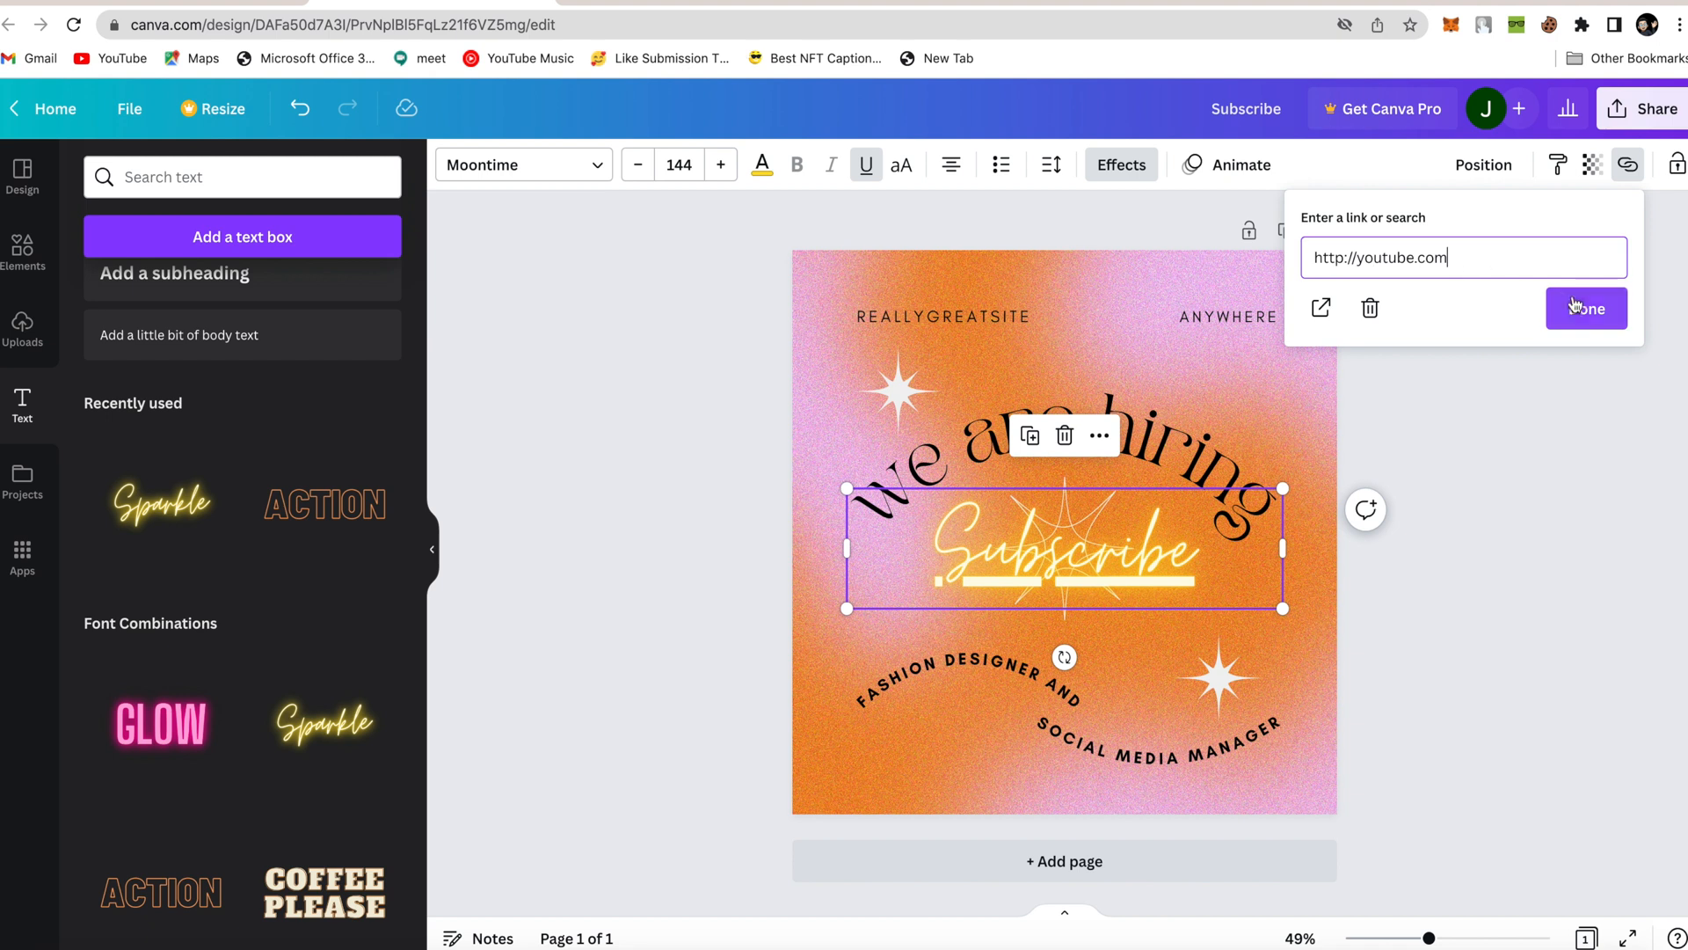
pyautogui.click(1587, 308)
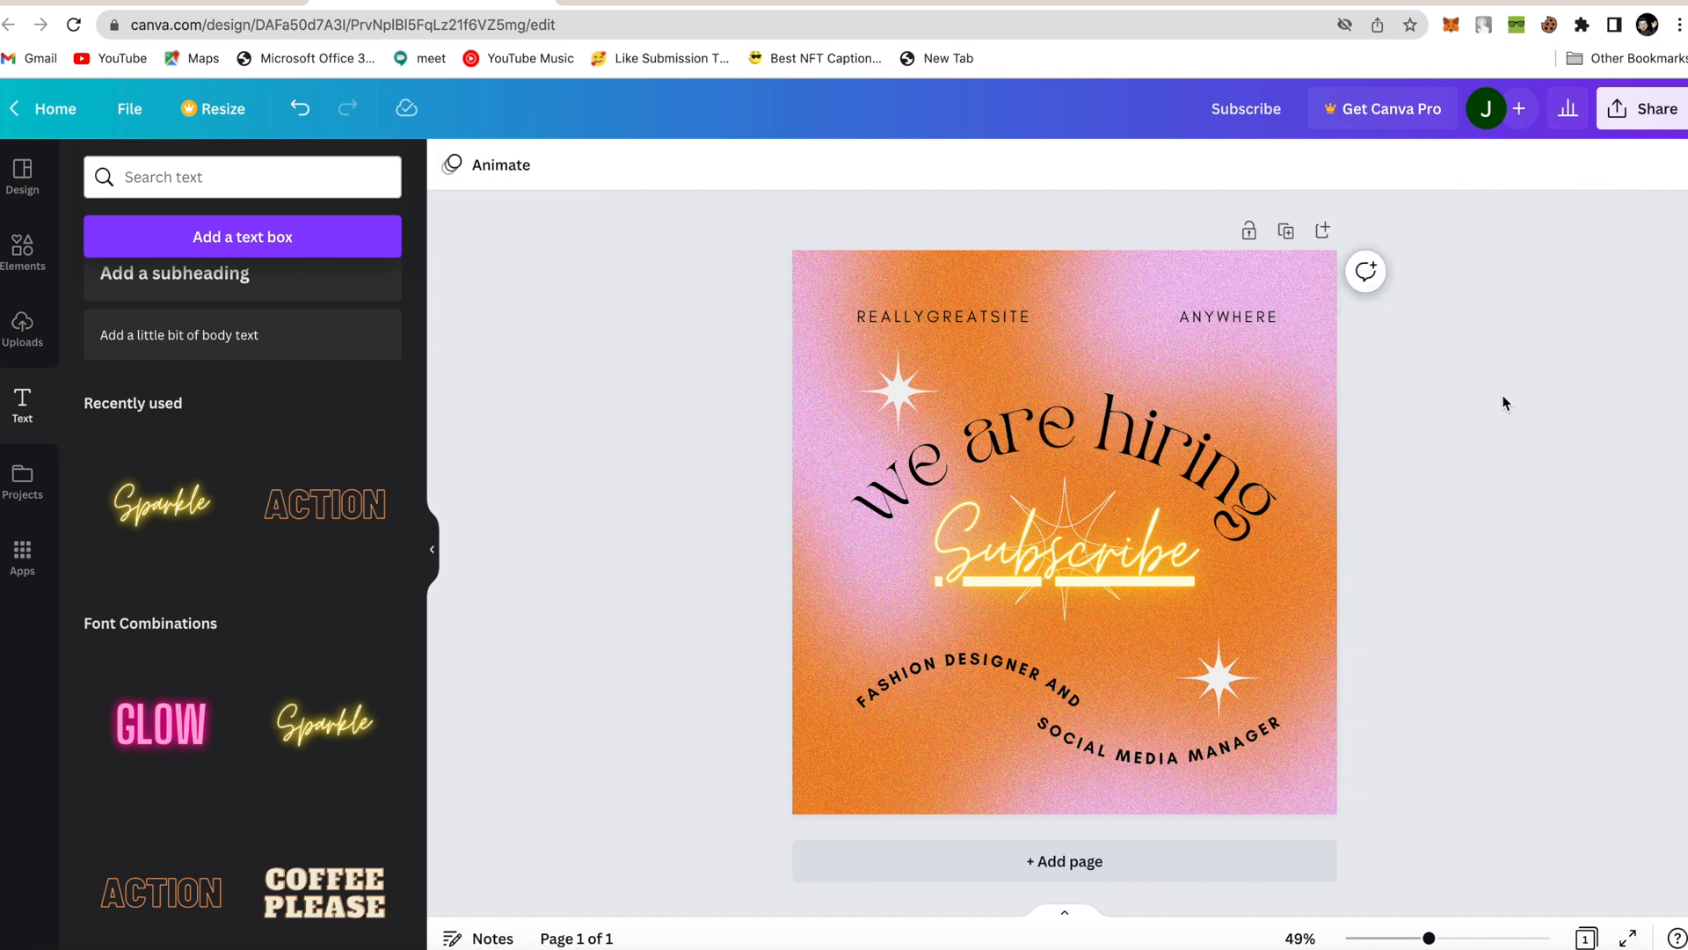